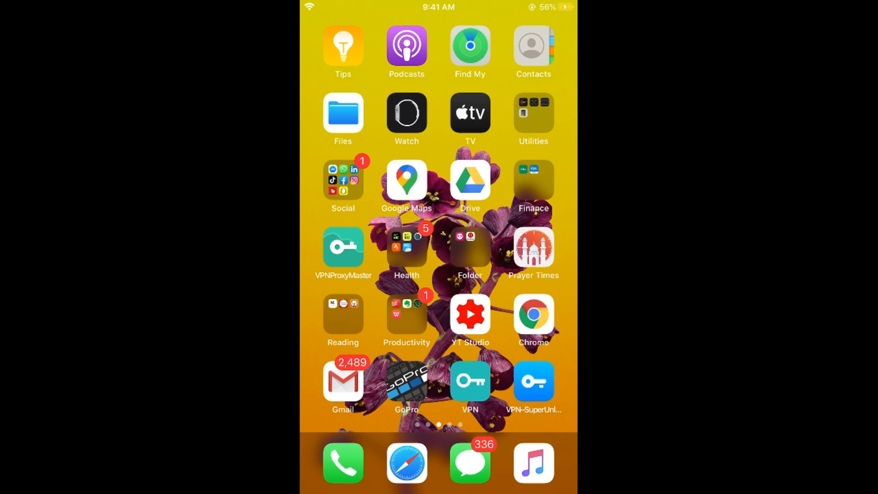
# Launch TikTok from the Social folder so the For You feed starts playing
pyautogui.click(343, 179)
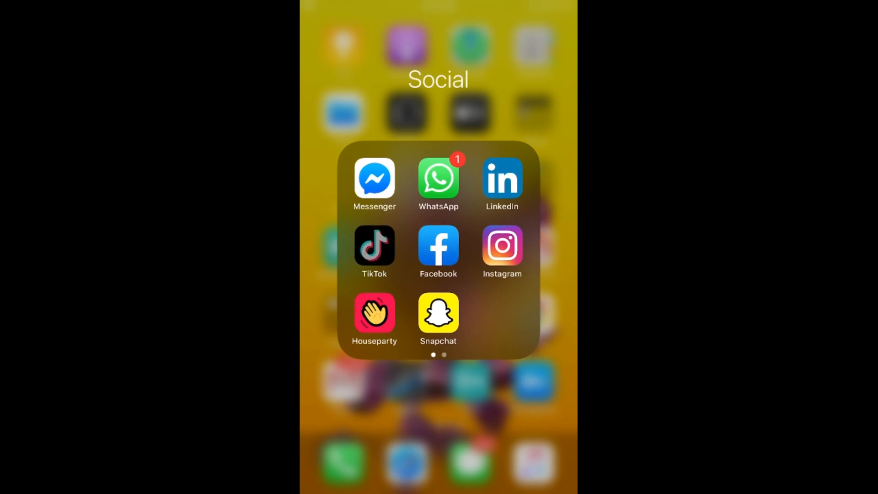
pyautogui.click(374, 245)
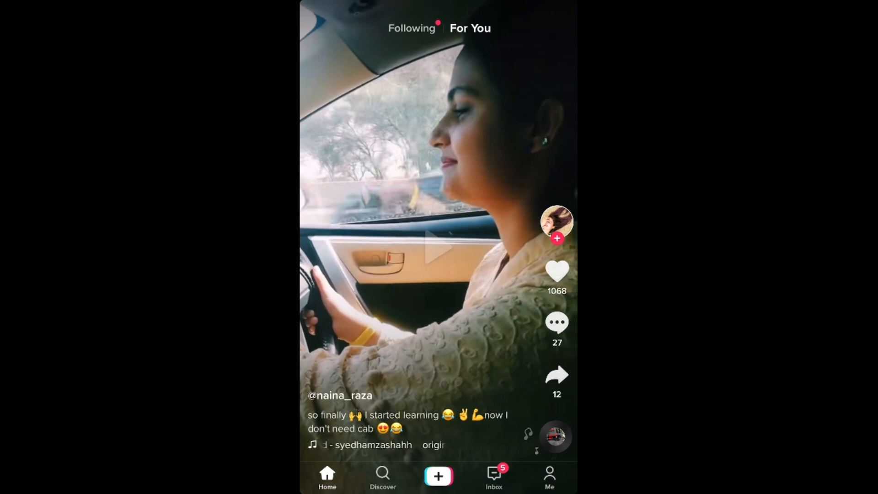
# View the TikTok account profile, then return to the Home Screen
pyautogui.click(549, 477)
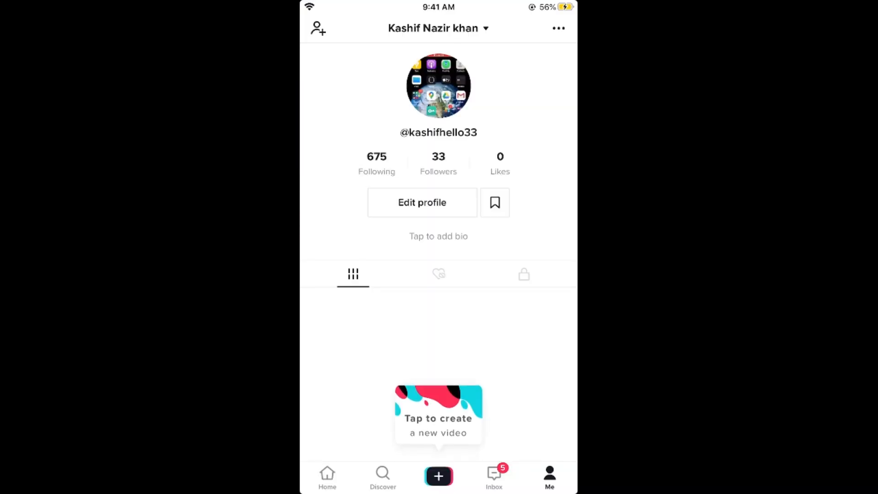
pyautogui.click(558, 28)
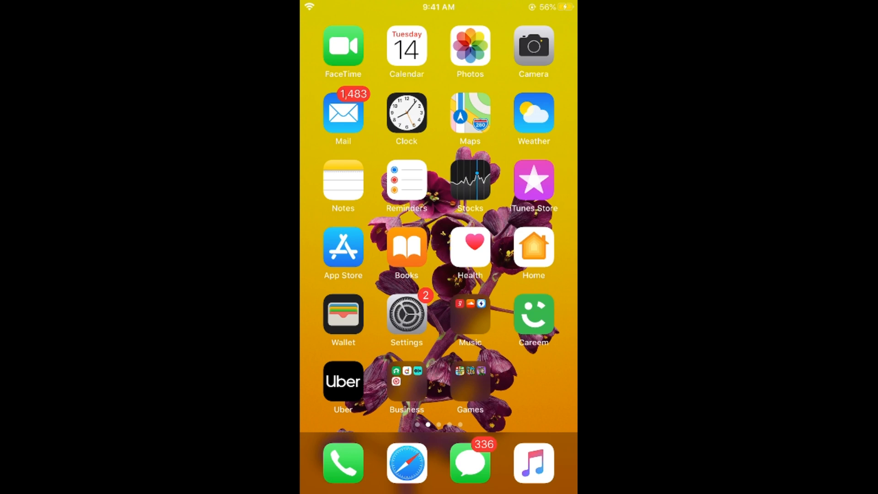
# Search the App Store for 'vpn' to list VPN apps including VPN - Master Proxy
pyautogui.click(343, 246)
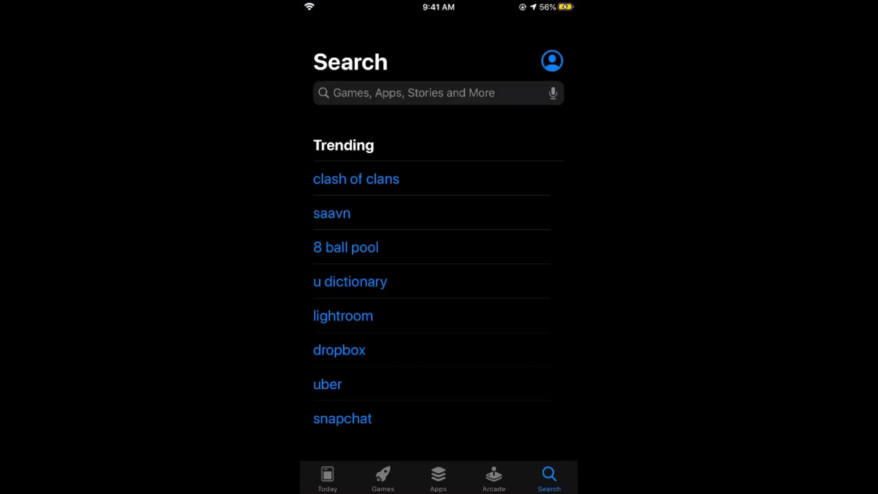
pyautogui.click(437, 93)
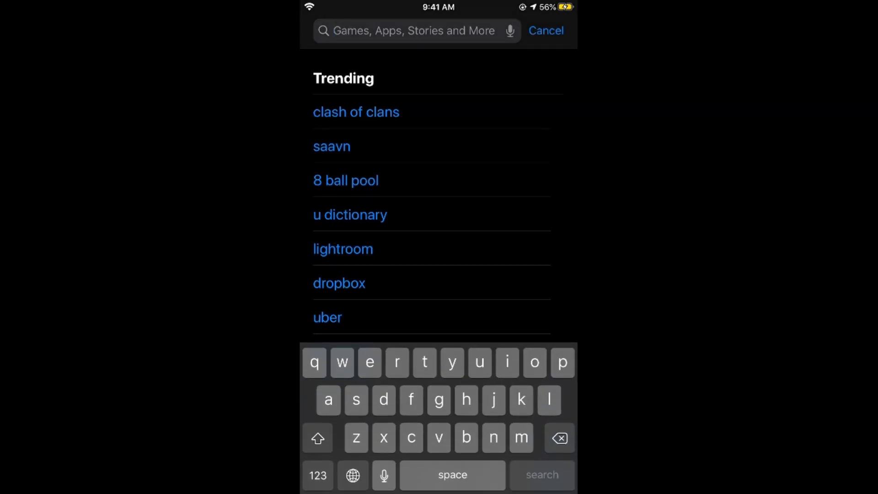
pyautogui.write('vpn')
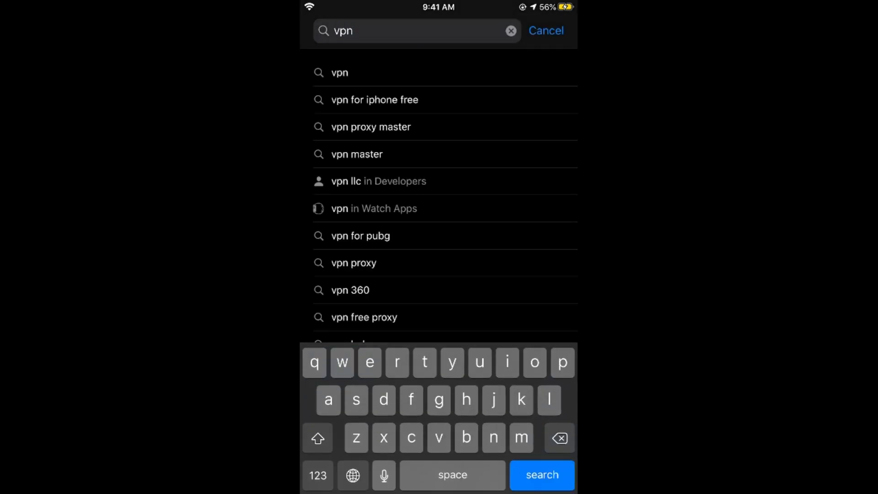
pyautogui.click(540, 475)
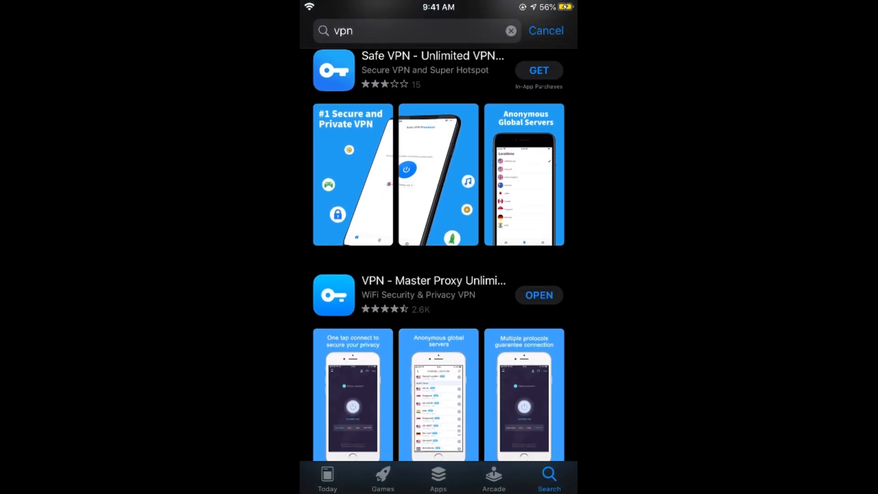
# Scroll the results to VPN - Master Proxy and launch it, shown disconnected
pyautogui.scroll(3)
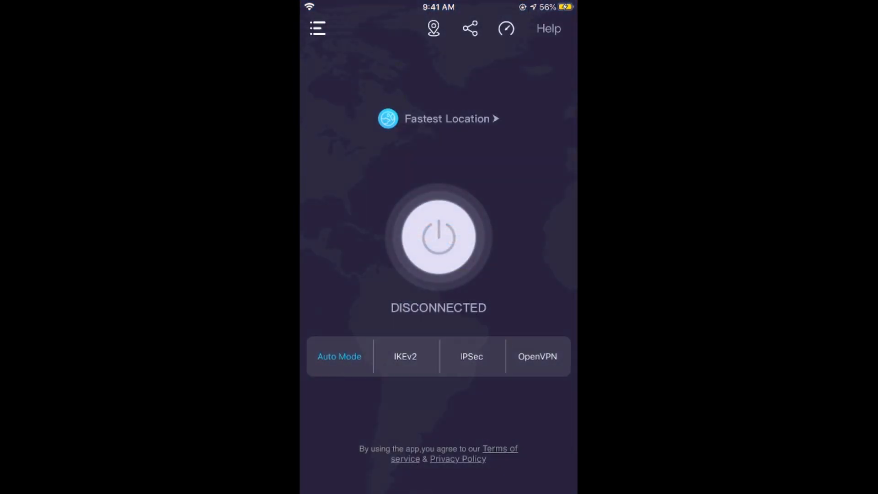
# Refresh the server list and choose the London21 server in the UK5 group
pyautogui.click(438, 118)
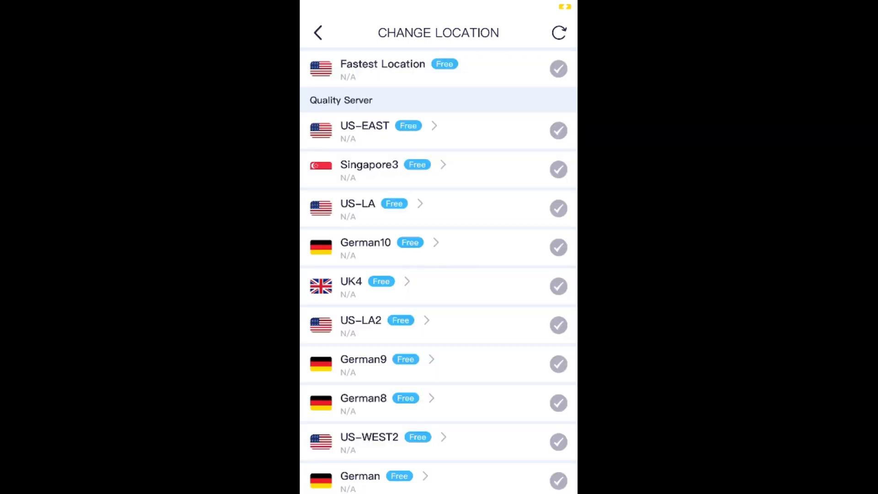
pyautogui.click(558, 33)
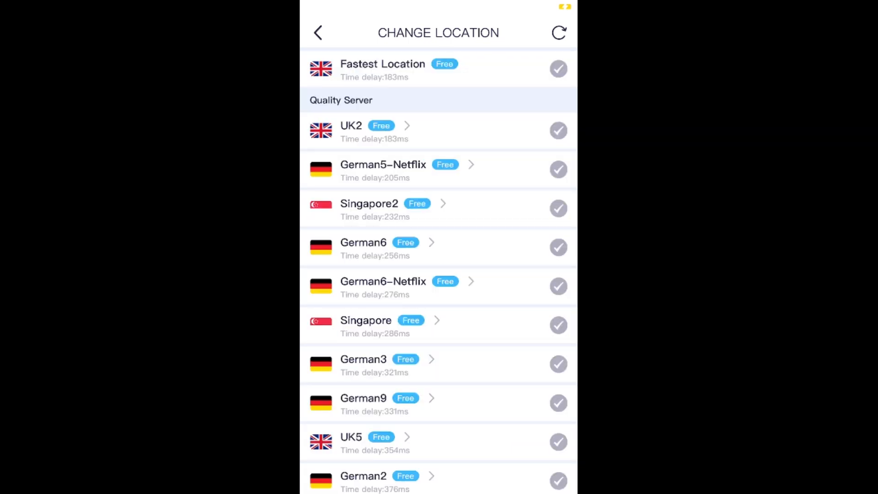
pyautogui.scroll(-3)
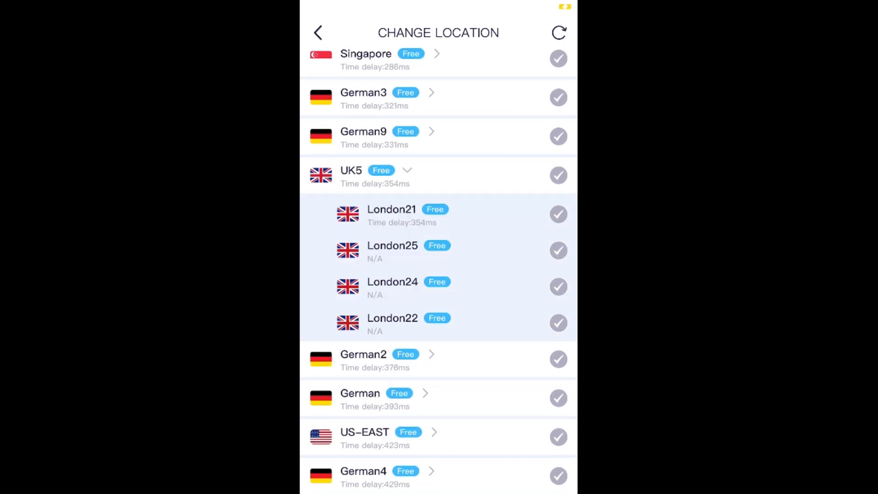
pyautogui.click(319, 33)
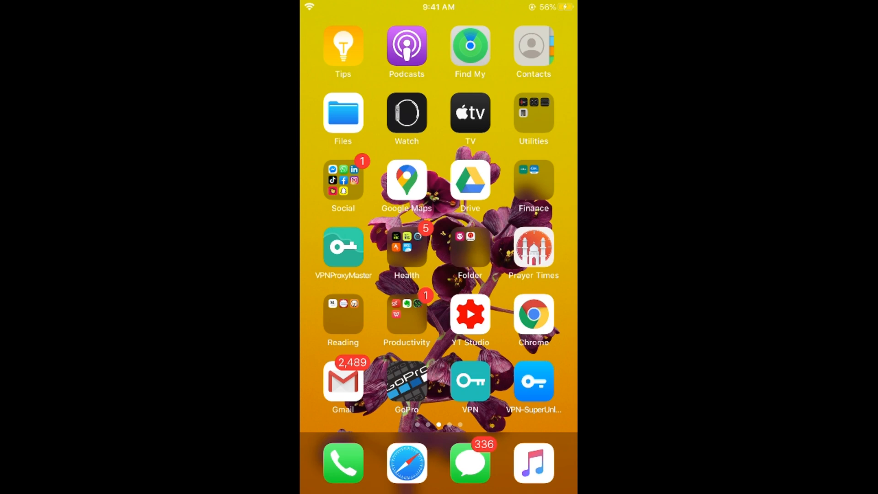
# Relaunch TikTok from the Social folder so the For You feed loads via the UK server
pyautogui.click(332, 180)
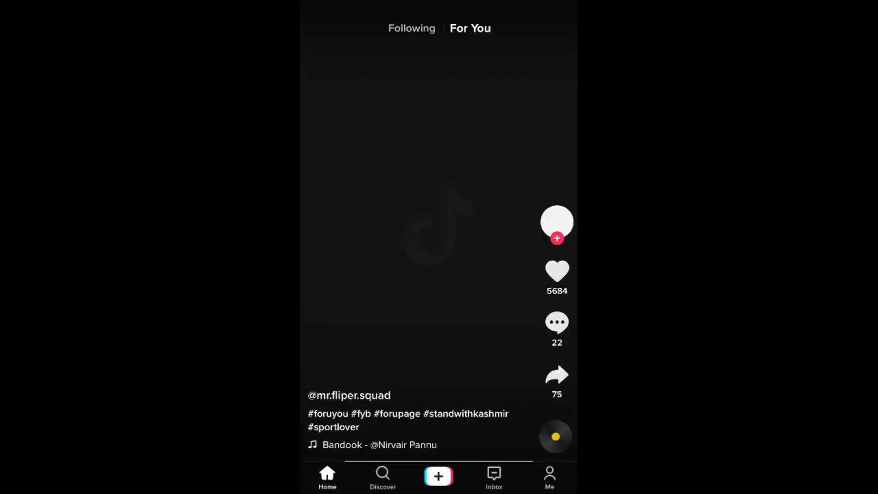